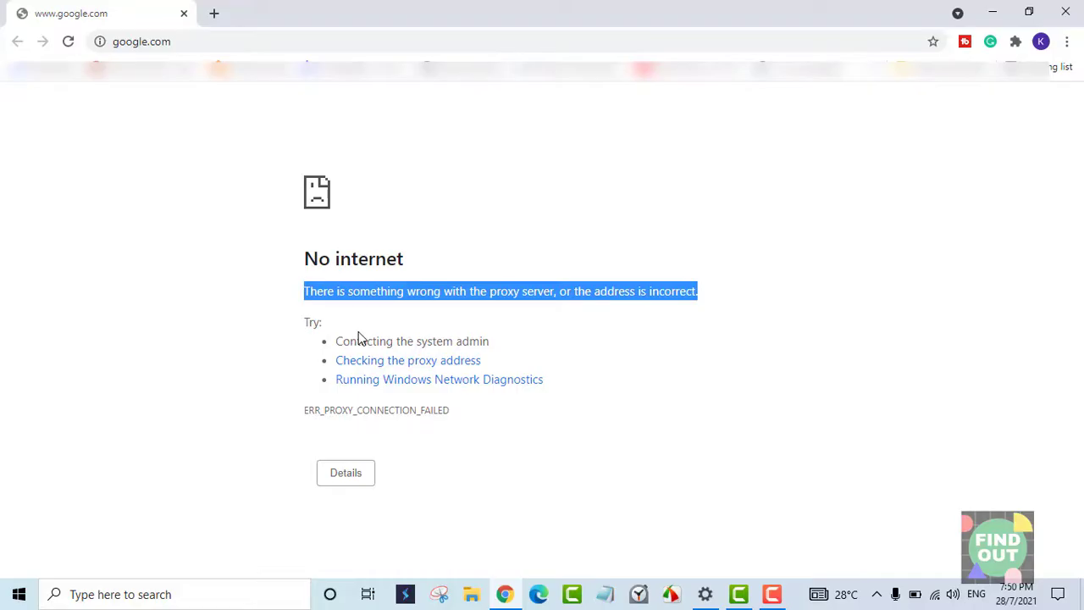
pyautogui.moveTo(360, 369)
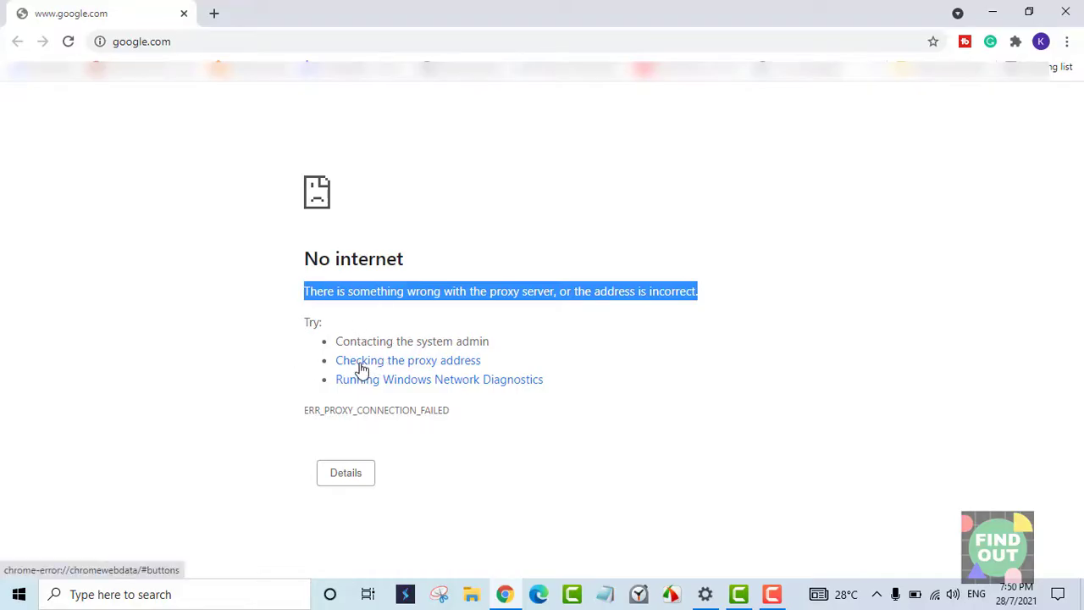
pyautogui.moveTo(363, 370)
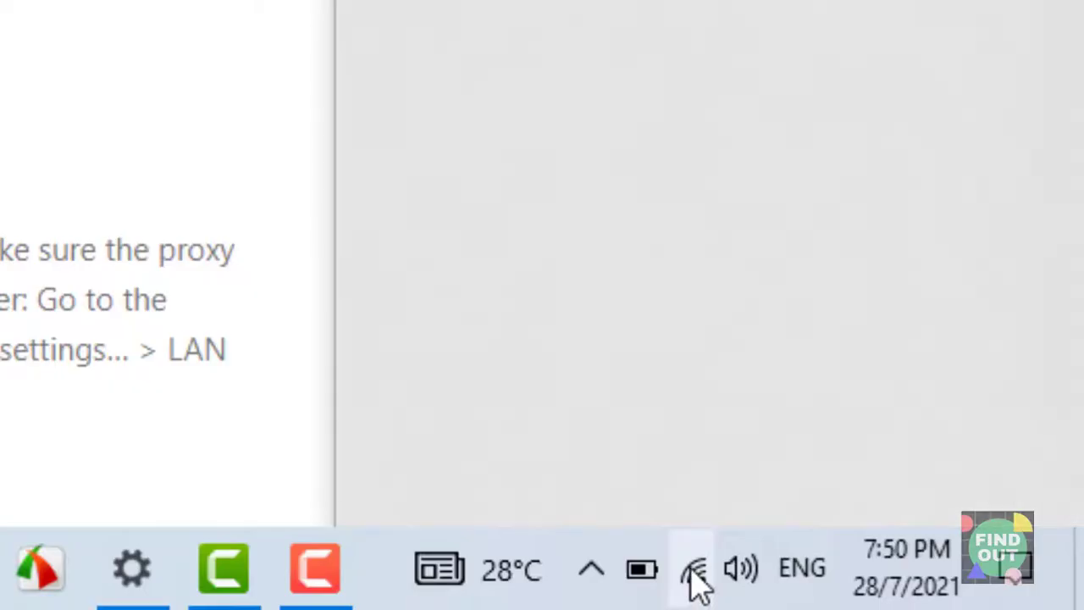
# Expand the Details on Chrome's No internet page to reveal the proxy troubleshooting advice.
pyautogui.click(694, 567)
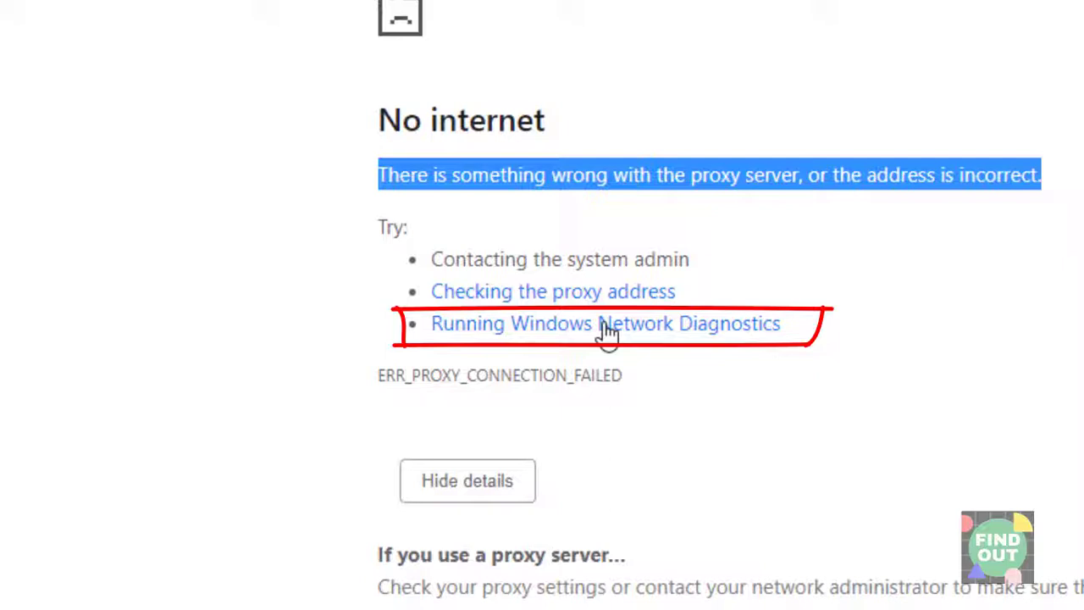
# Run Windows Network Diagnostics, note the remote device refuses the connection, and close it.
pyautogui.click(606, 323)
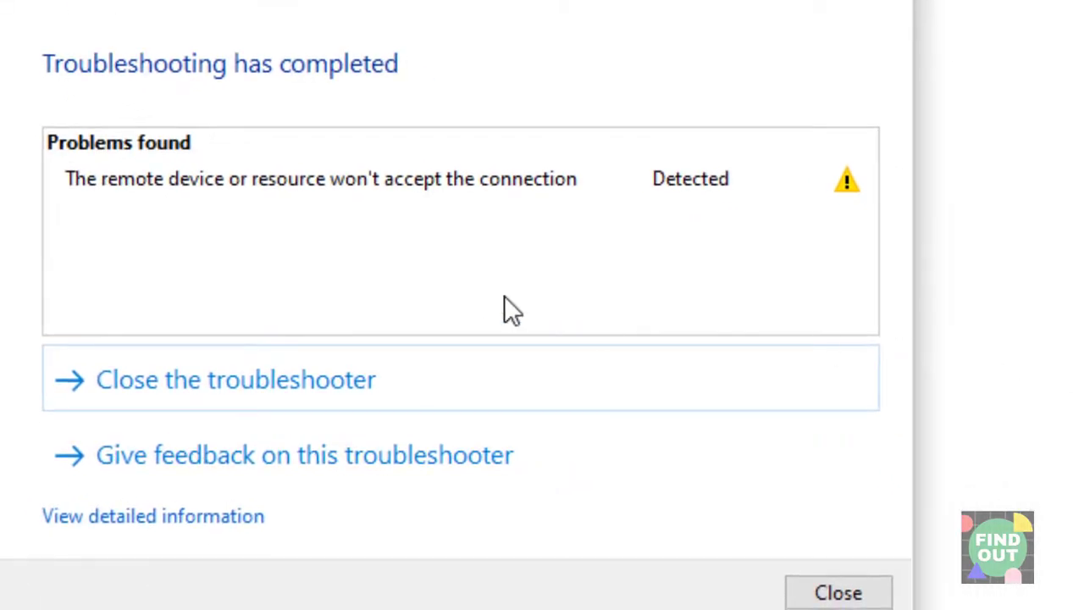
pyautogui.moveTo(576, 187)
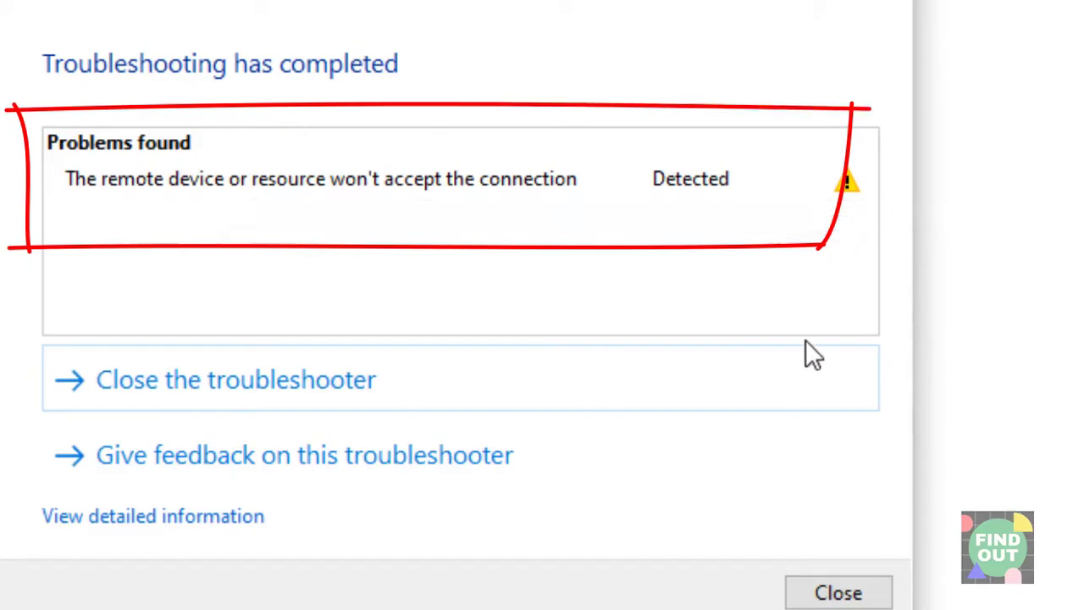
pyautogui.moveTo(661, 127)
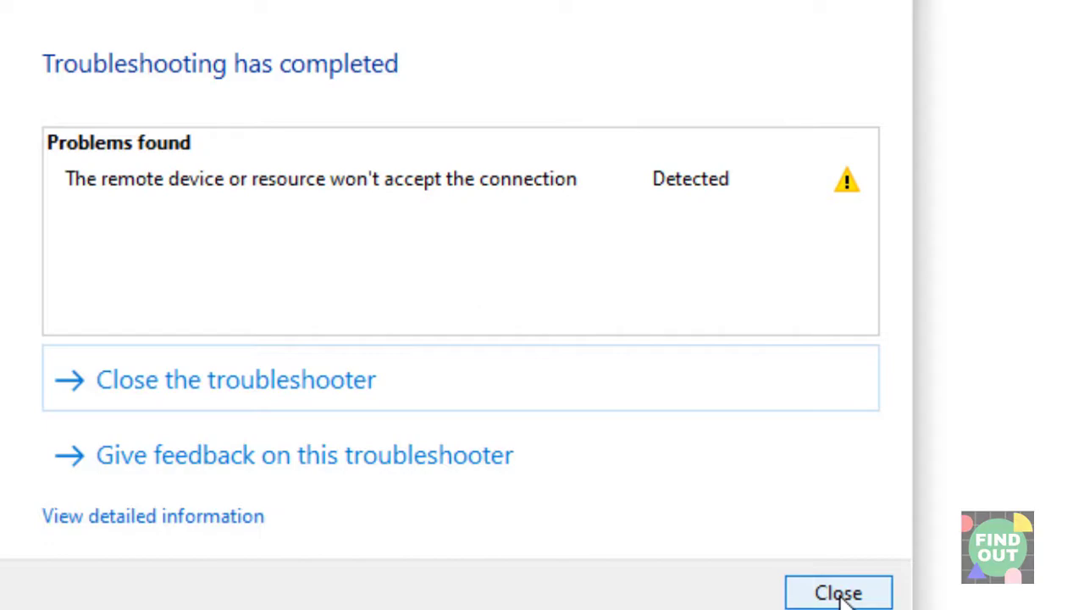
pyautogui.click(839, 592)
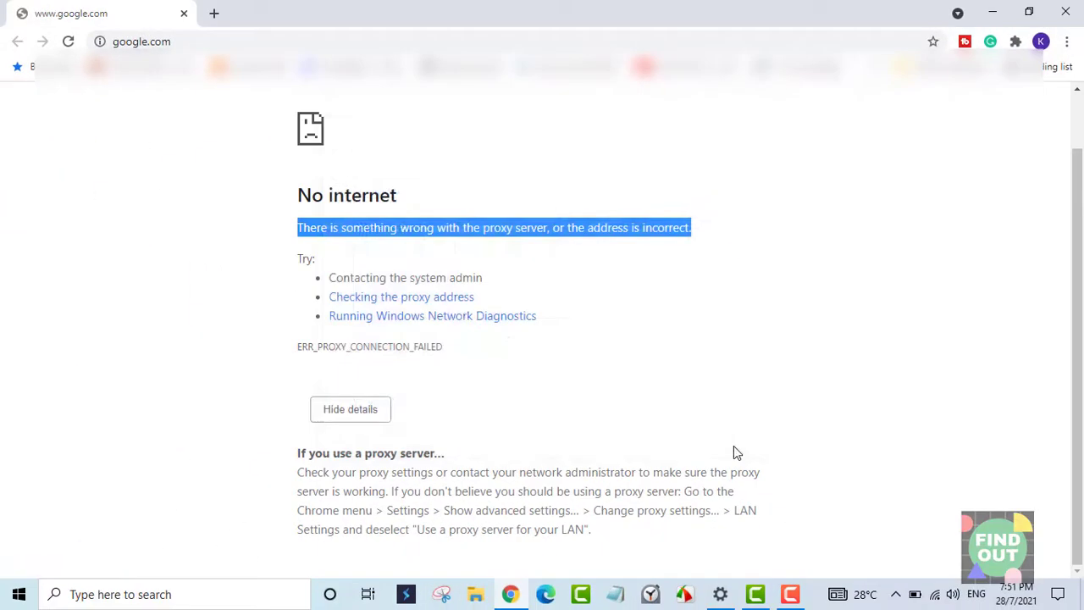
# Search Windows for 'Internet options' and launch the Internet Options control panel.
pyautogui.click(173, 594)
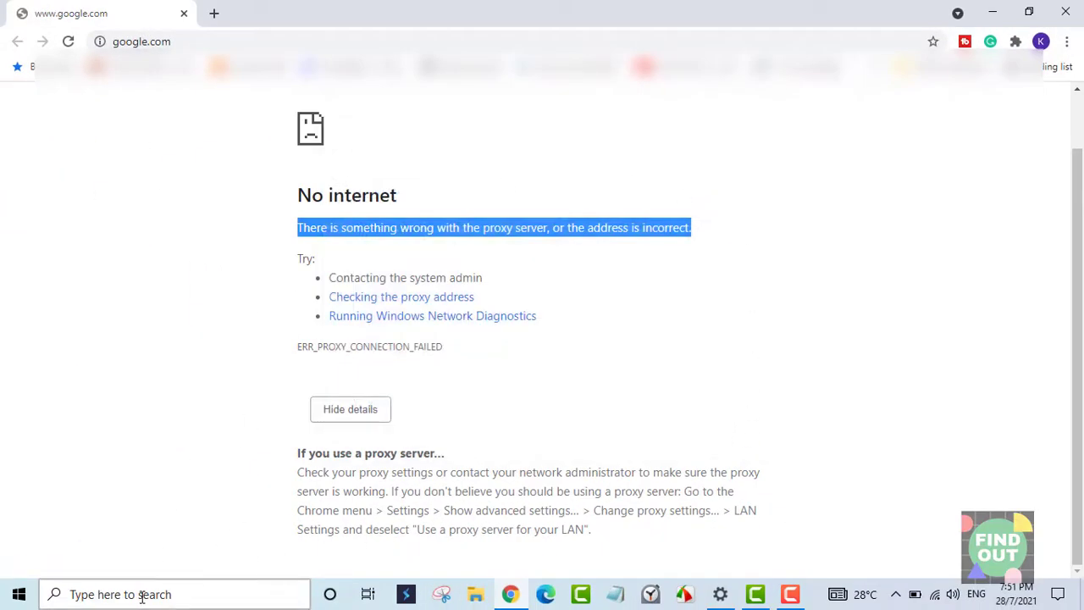
pyautogui.write('Internet Explorer')
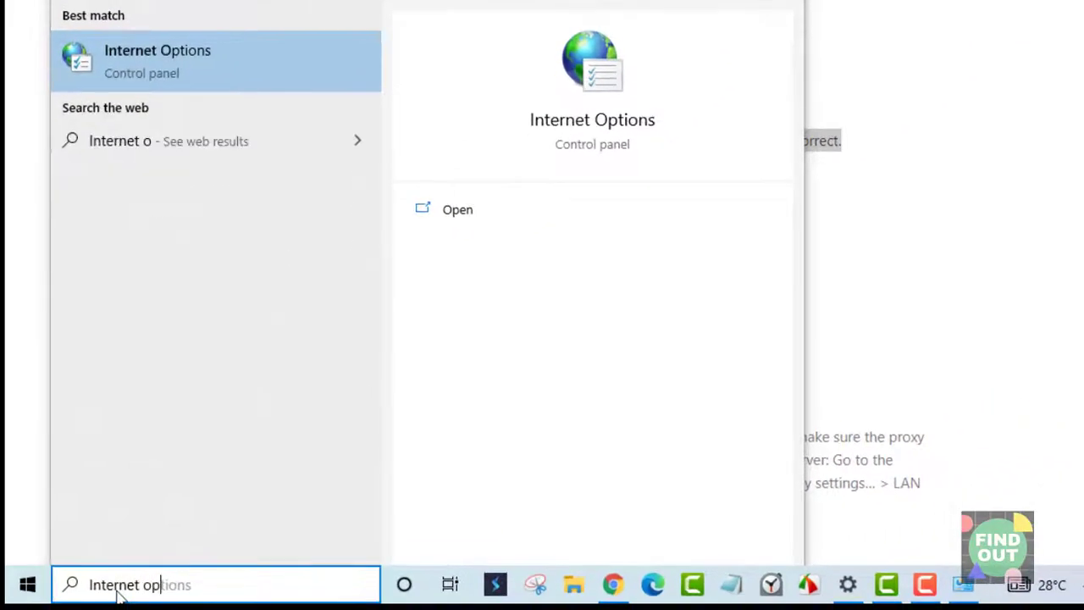
pyautogui.write('tions')
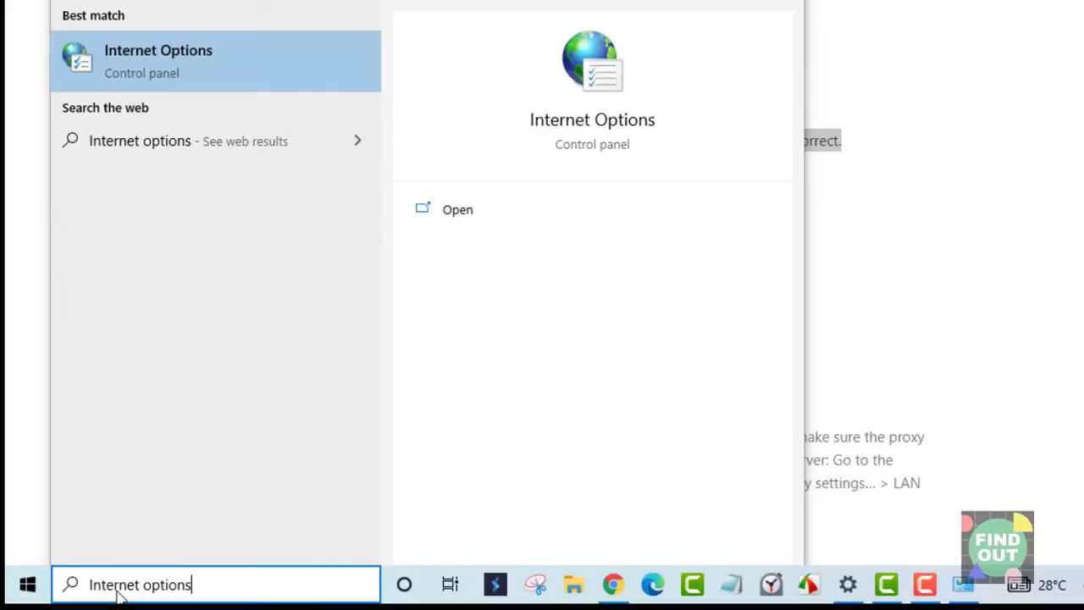
pyautogui.moveTo(592, 119)
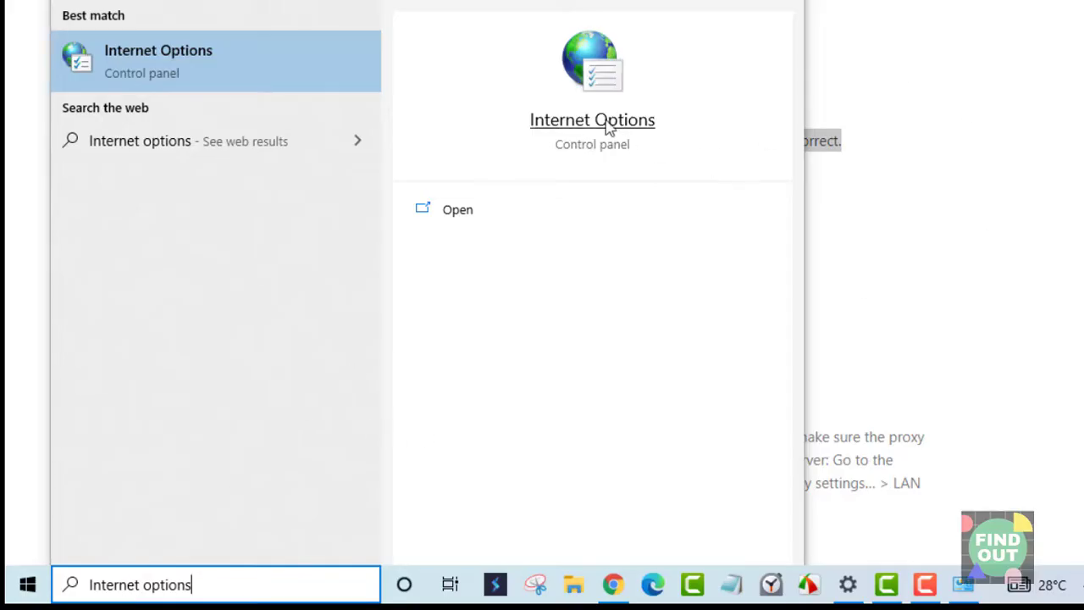
pyautogui.click(592, 119)
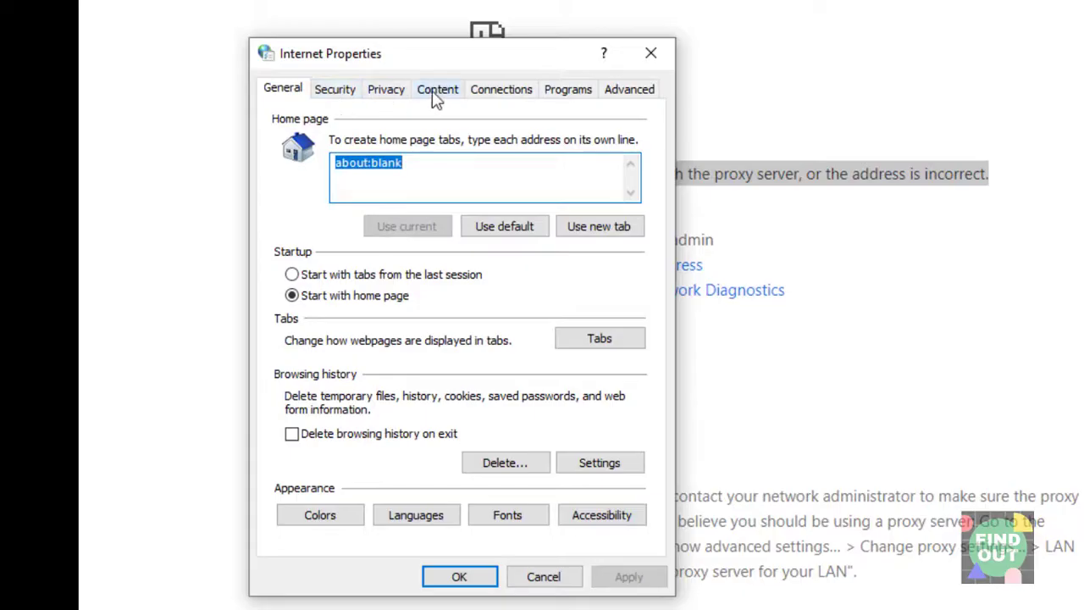
# Show the Connections settings of Internet Properties.
pyautogui.click(500, 89)
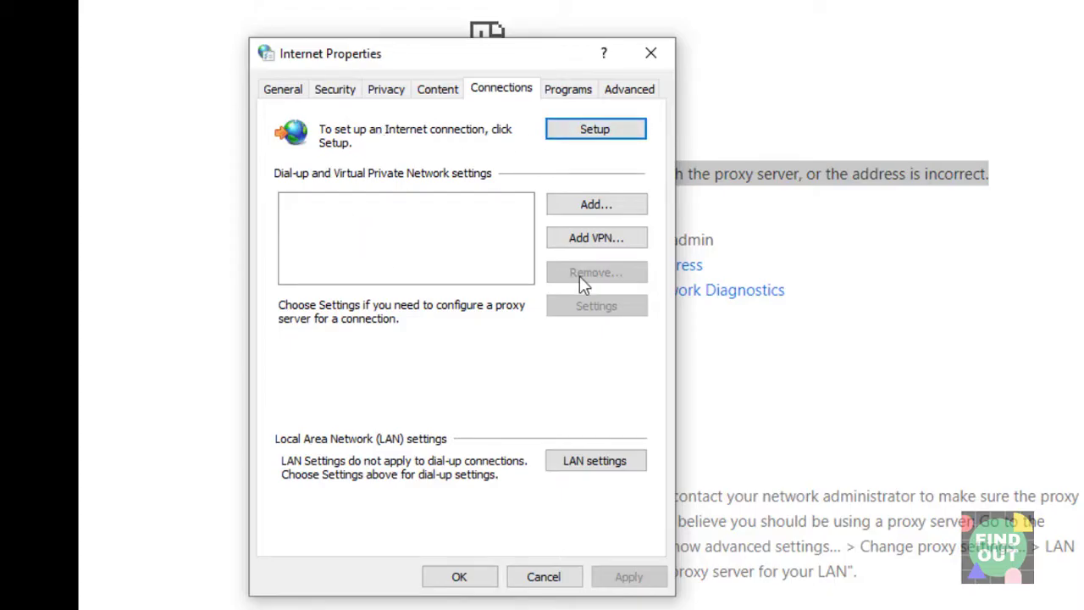
pyautogui.moveTo(500, 447)
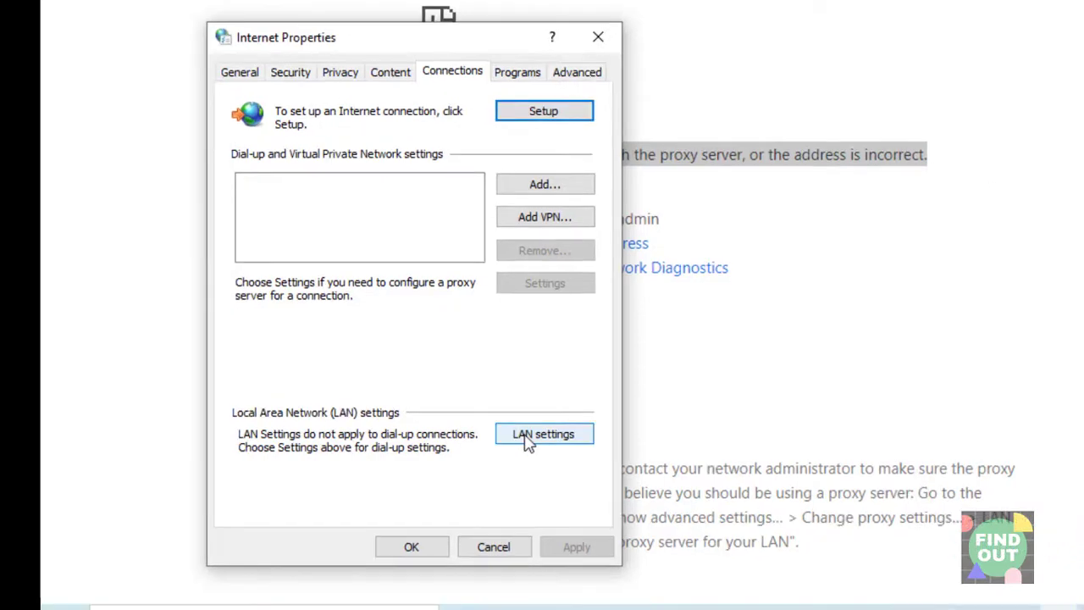
# In LAN settings, turn off 'Use a proxy server for your LAN' and confirm.
pyautogui.click(543, 433)
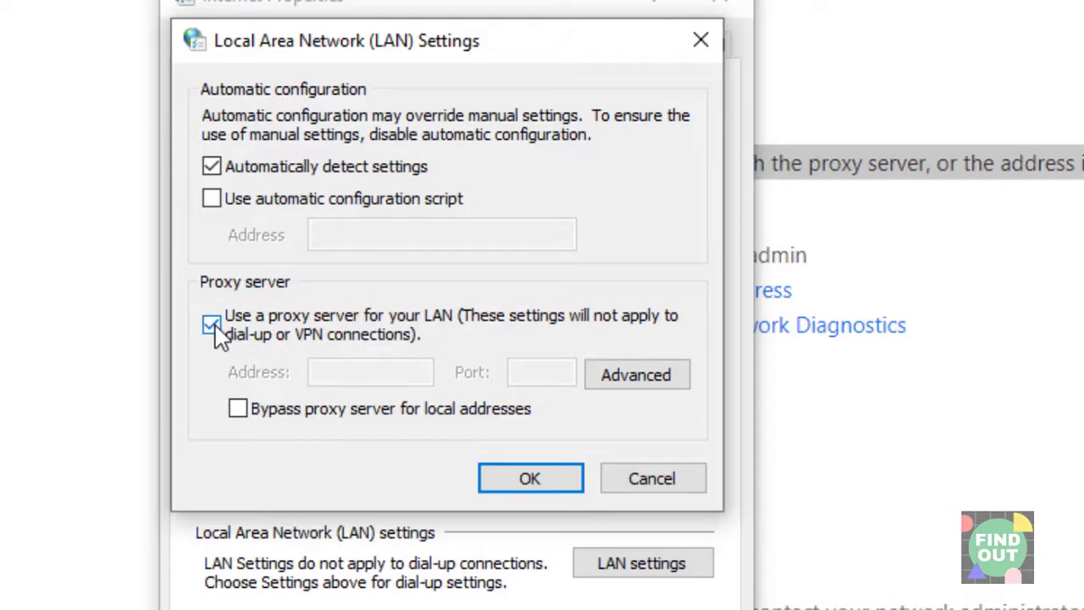
pyautogui.click(212, 325)
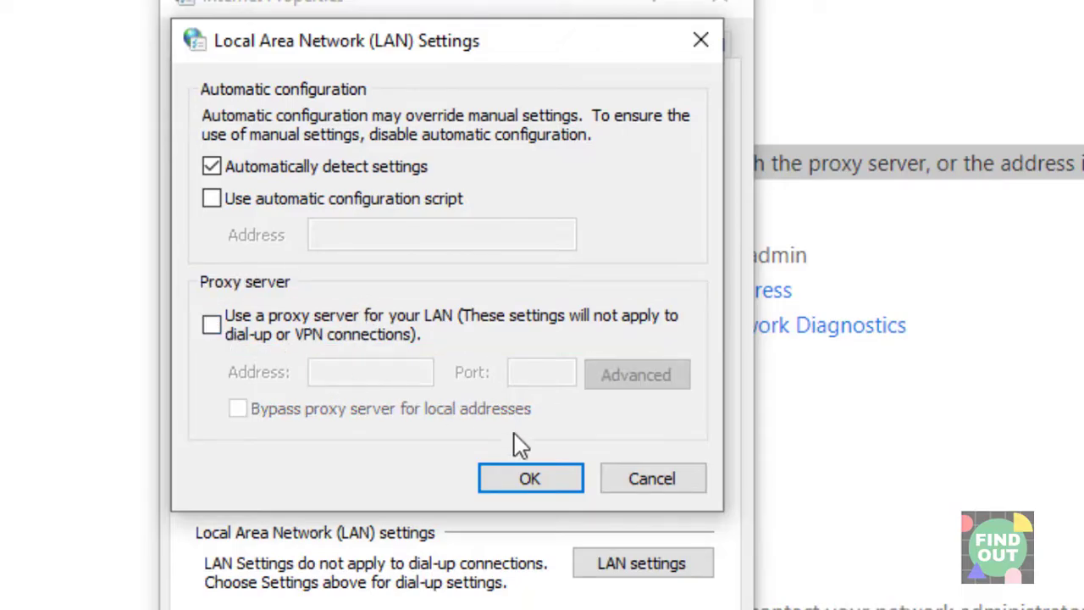
pyautogui.click(530, 478)
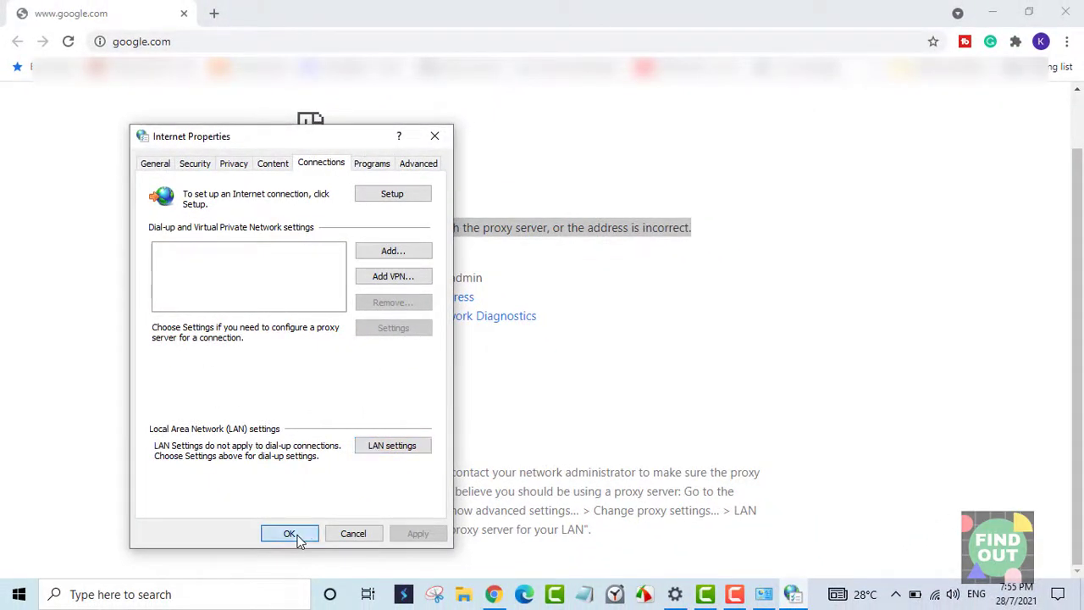
# Apply Internet Properties, reload Google in Chrome and search for 'hdmi splitter'.
pyautogui.click(289, 533)
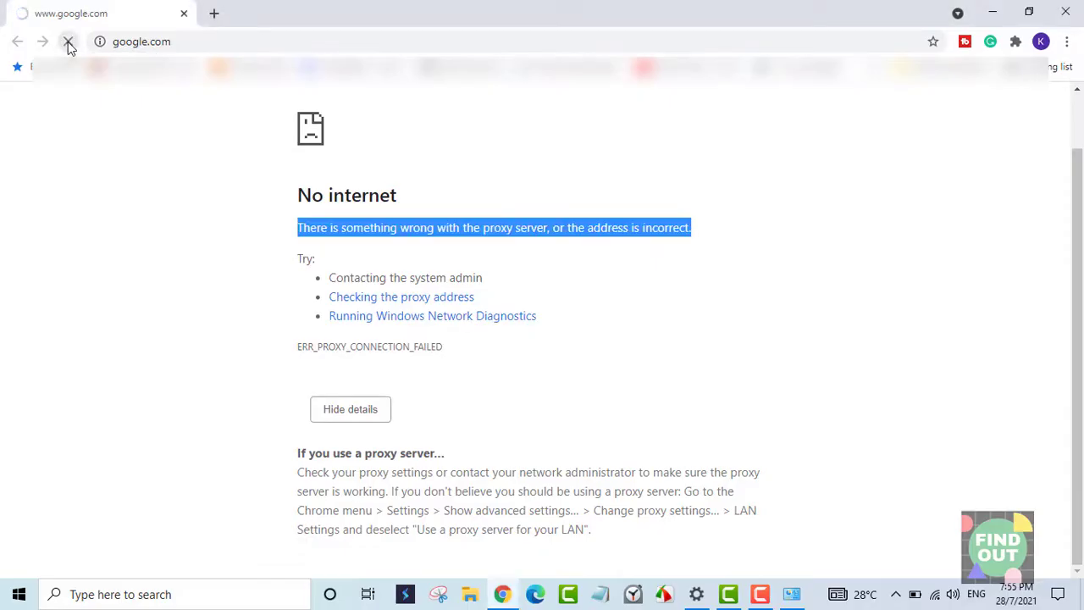
pyautogui.click(68, 41)
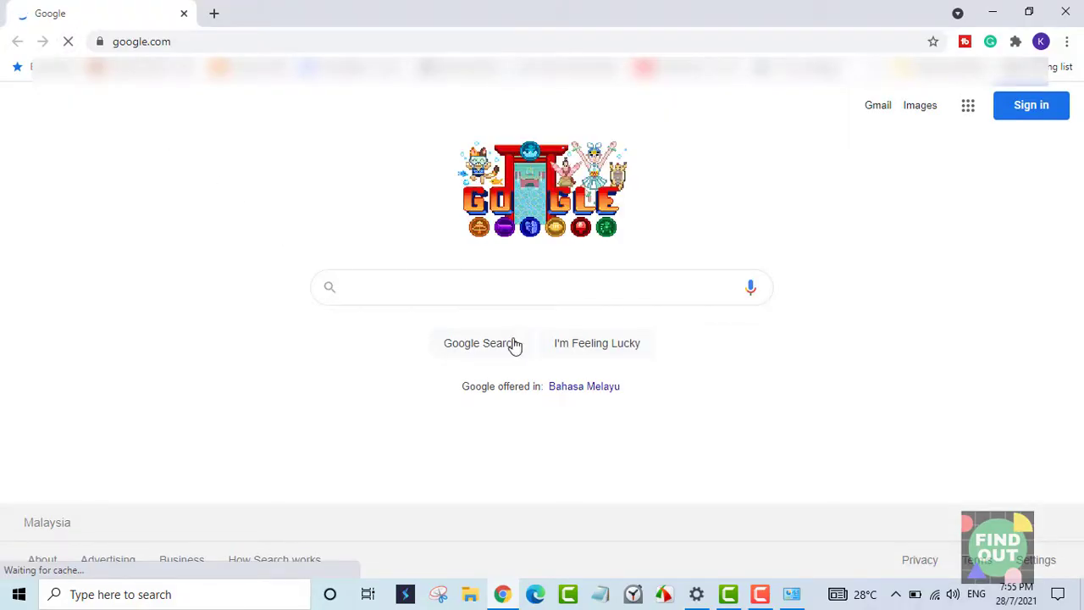
pyautogui.write('HDMI')
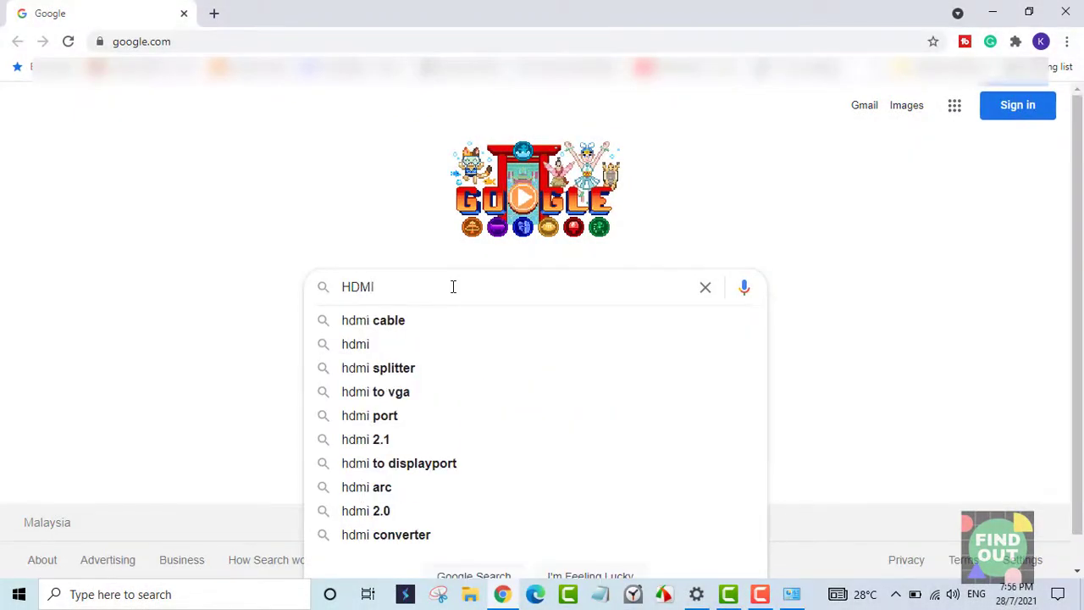
pyautogui.click(378, 368)
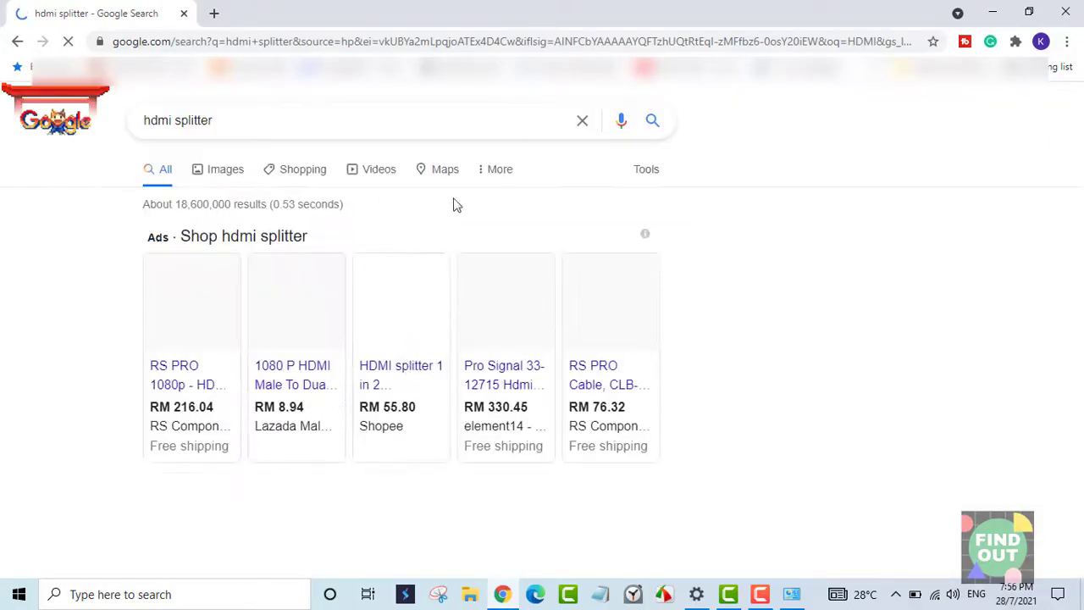
pyautogui.scroll(-3)
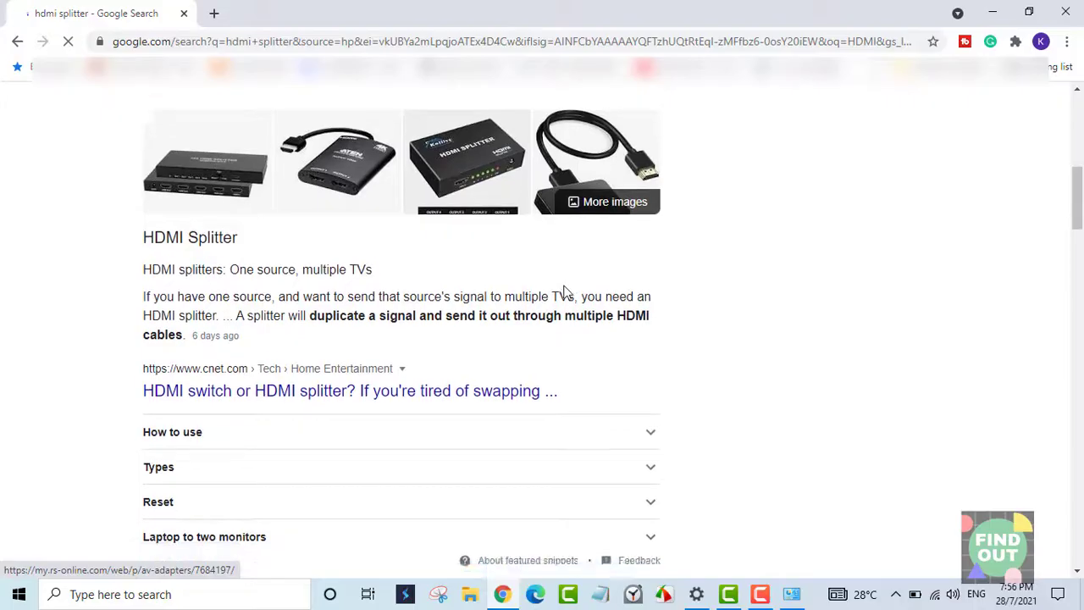